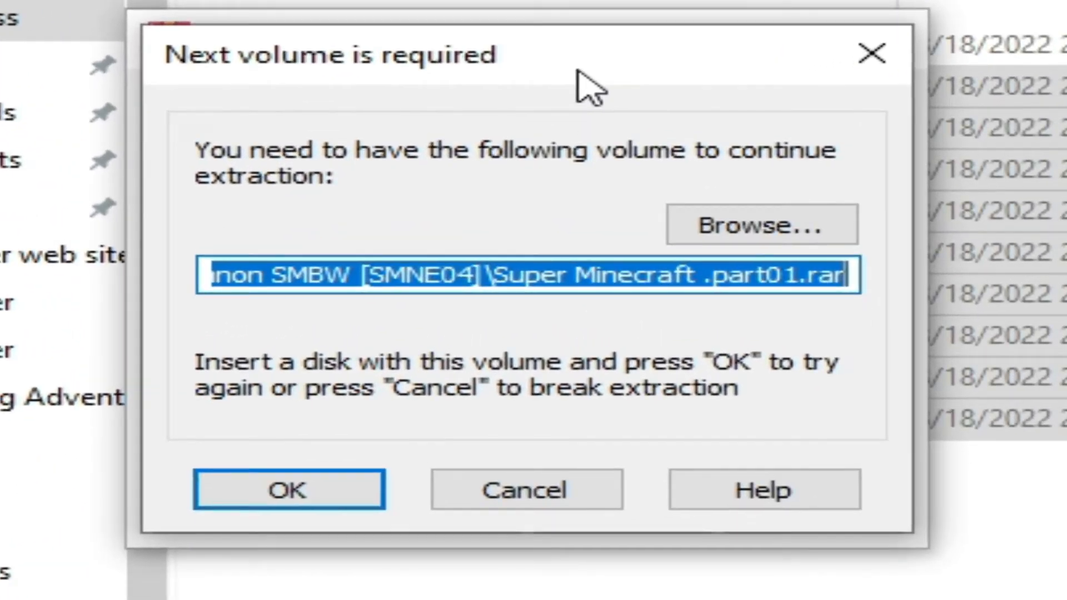
mouse_move(324, 95)
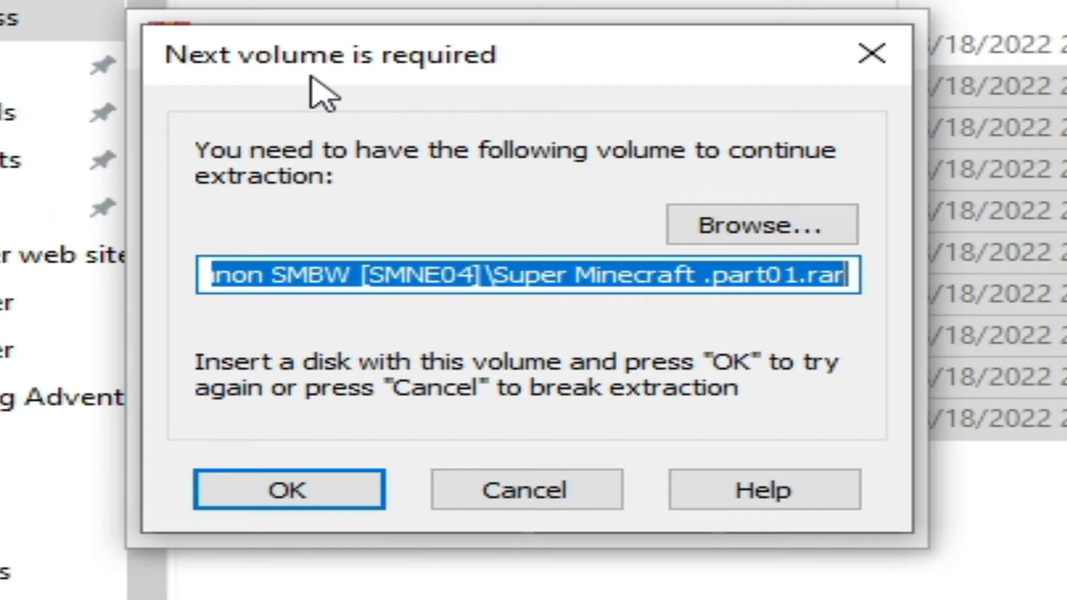
mouse_move(391, 95)
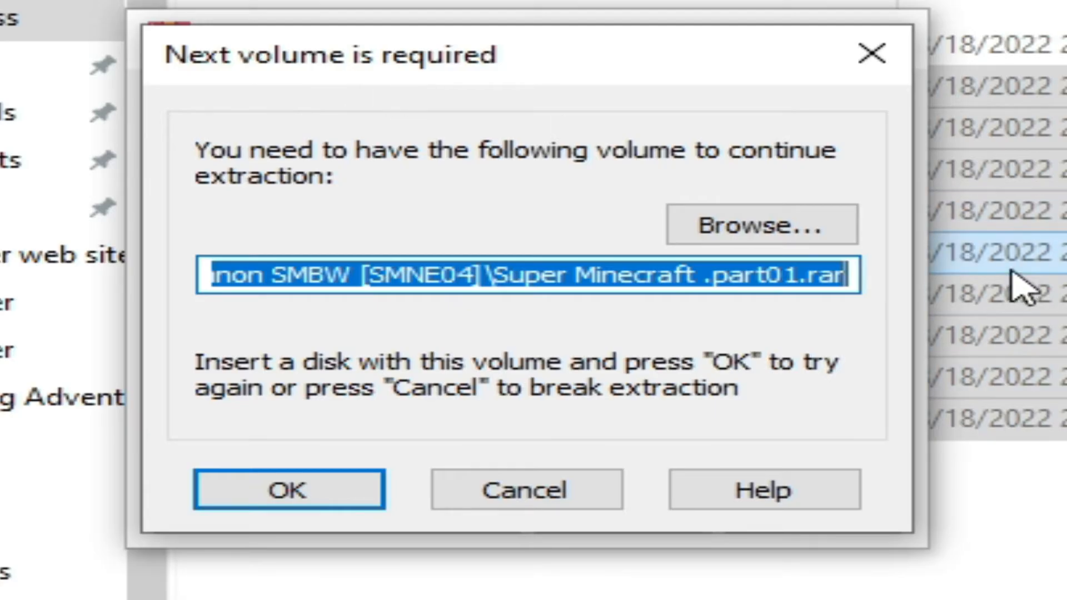
mouse_move(570, 74)
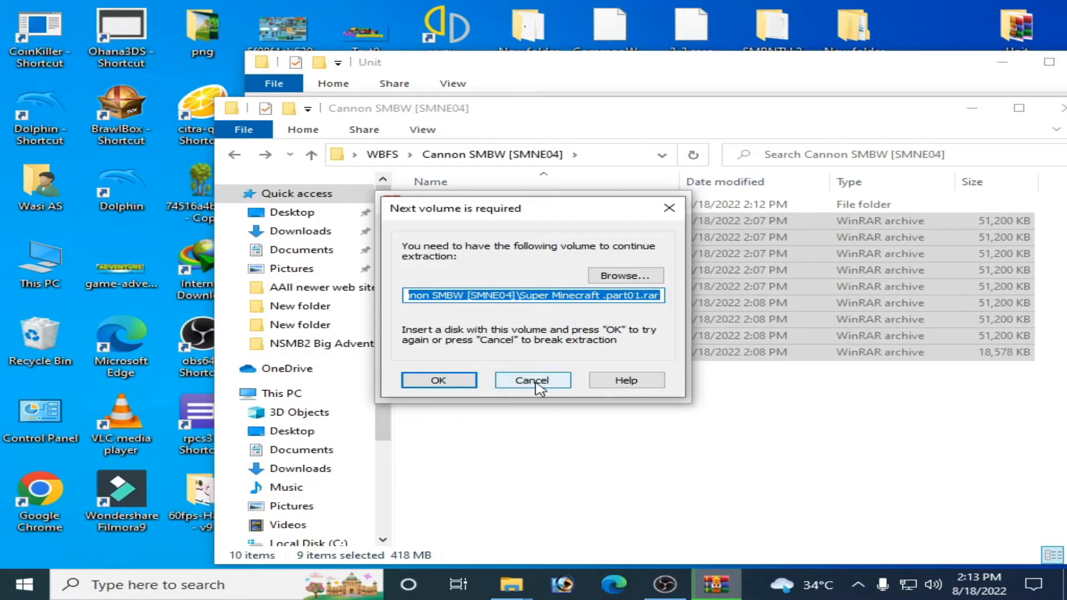
Step: Cancel the missing part01 volume request and close WinRAR's diagnostic error report
left_click(438, 380)
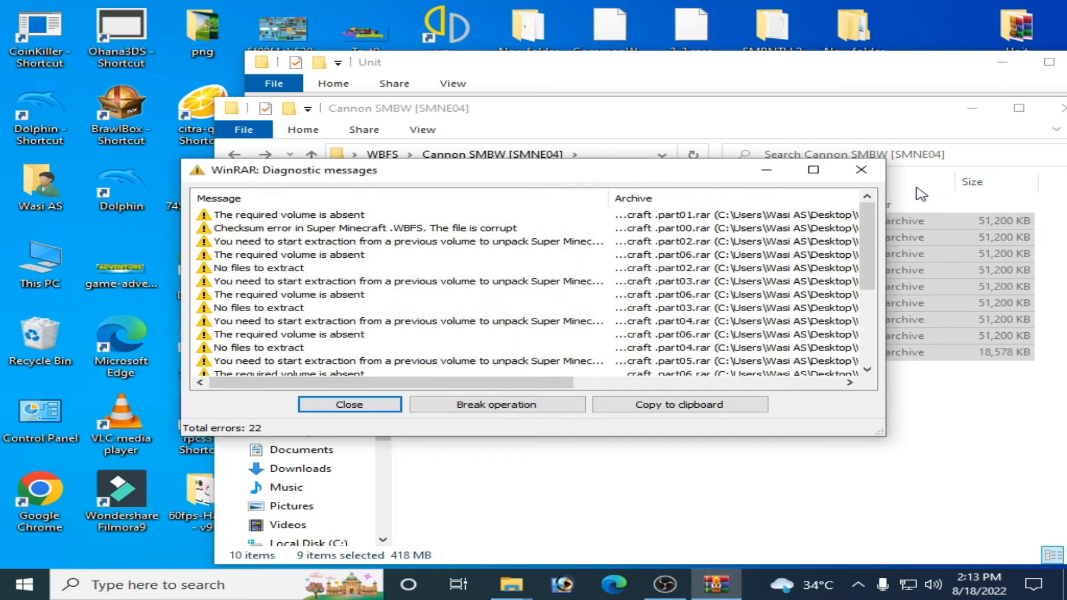
left_click(348, 405)
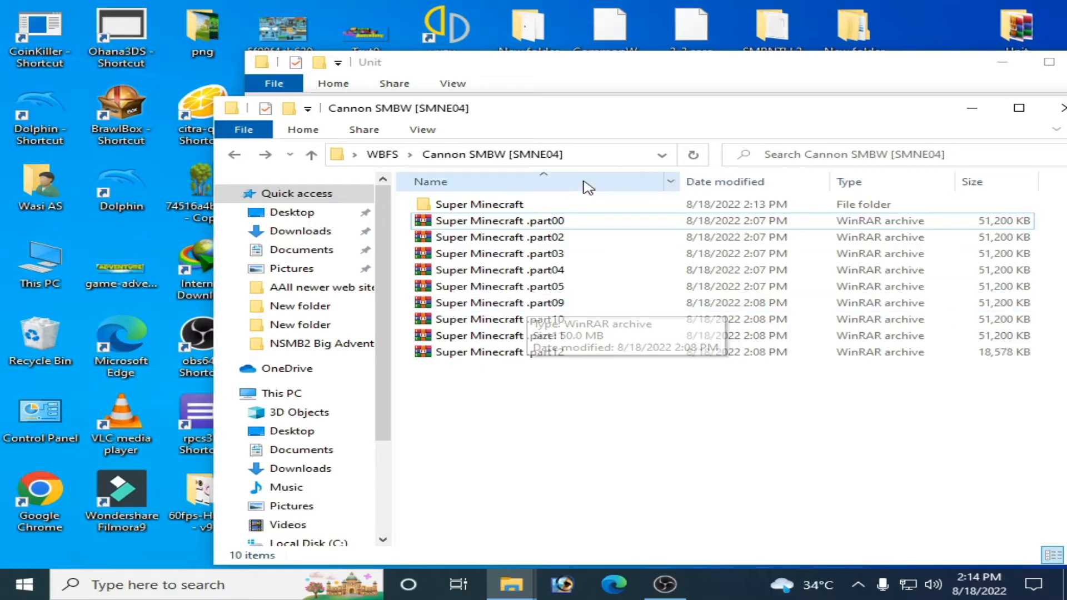
mouse_move(631, 113)
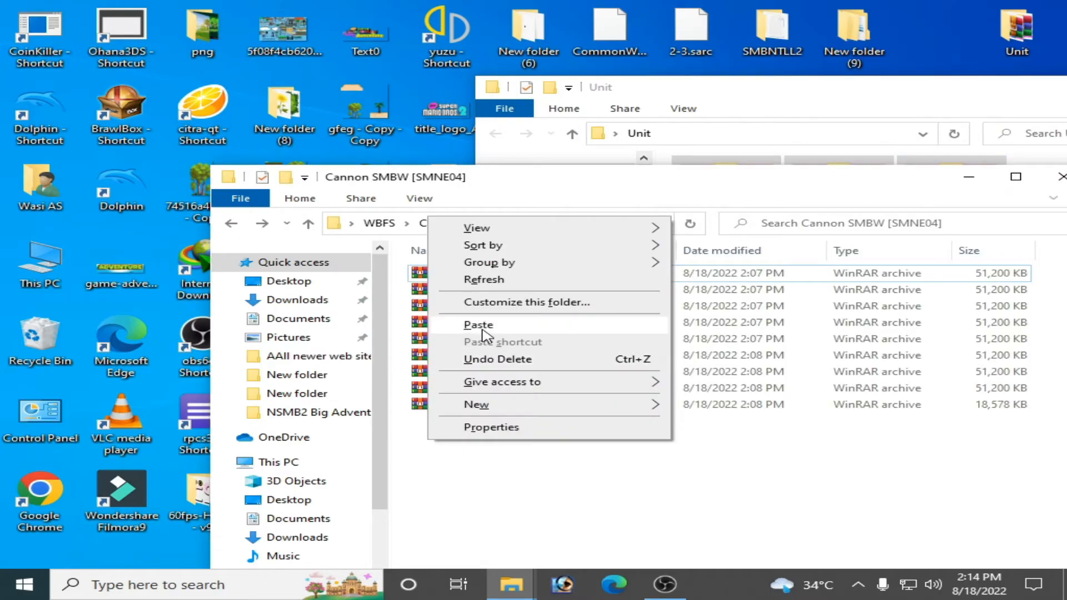
Step: Paste the missing part06, part07(2) and part08(2) archives into the folder, bringing it to 12 parts
left_click(478, 325)
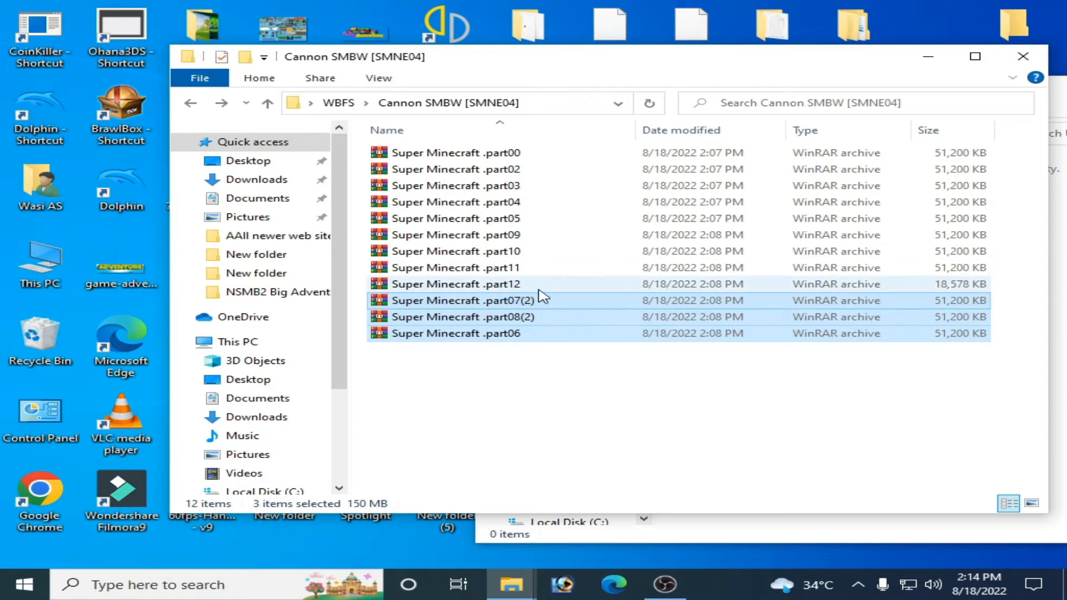
left_click(524, 385)
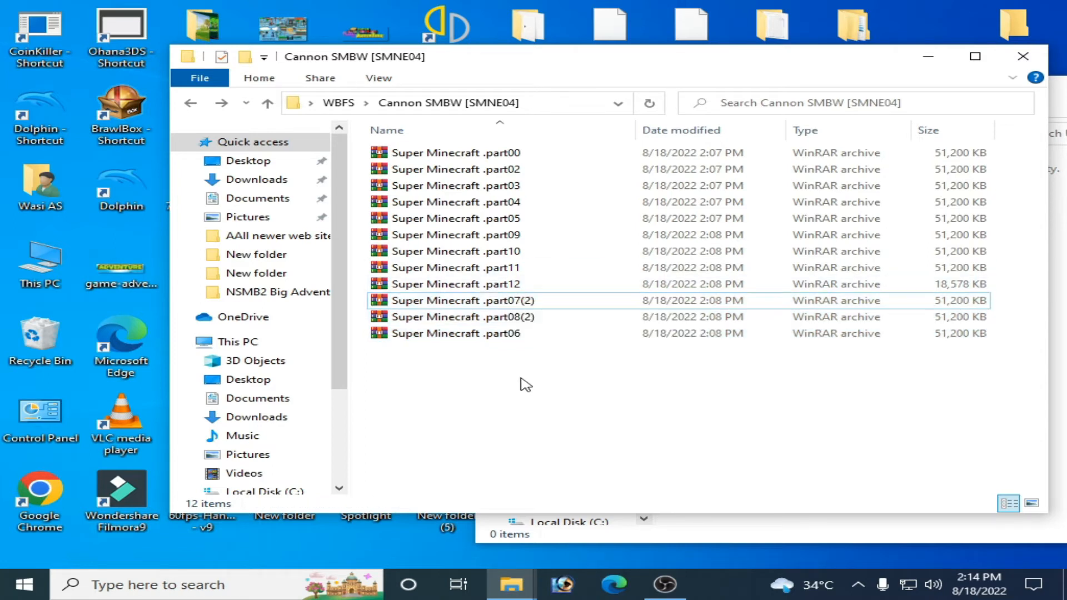
mouse_move(503, 292)
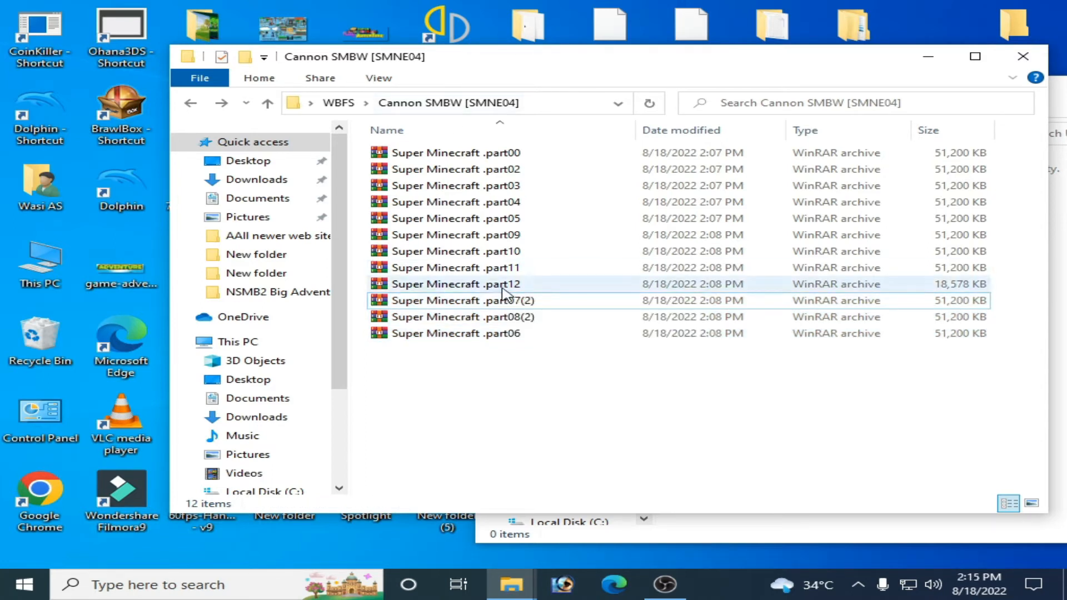
Step: Select all twelve parts and extract them to a "Super Minecraft .part07(2)\" folder
key("ctrl+a")
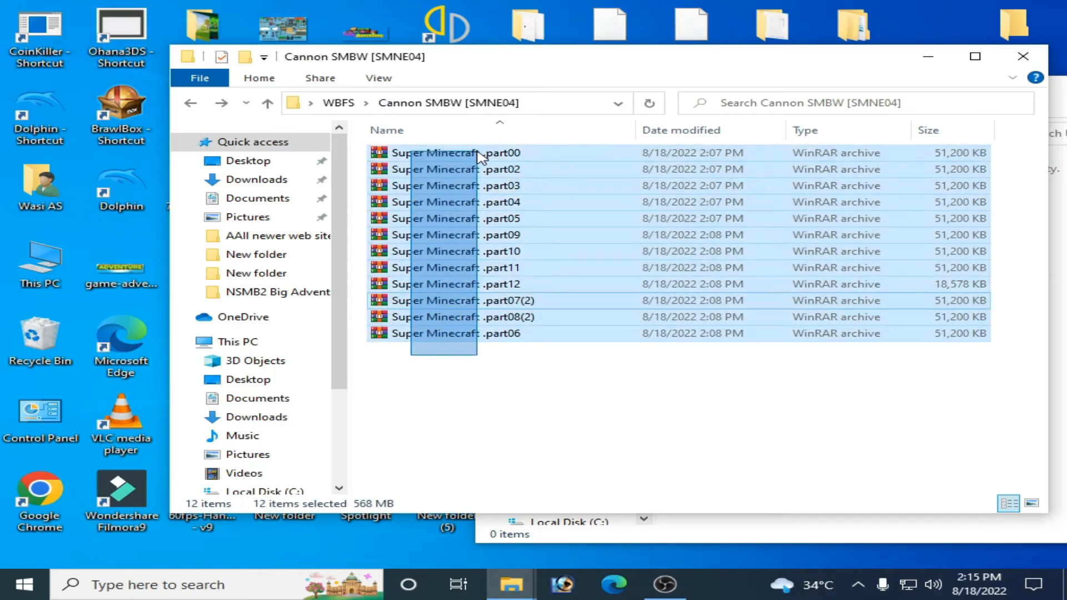
right_click(480, 157)
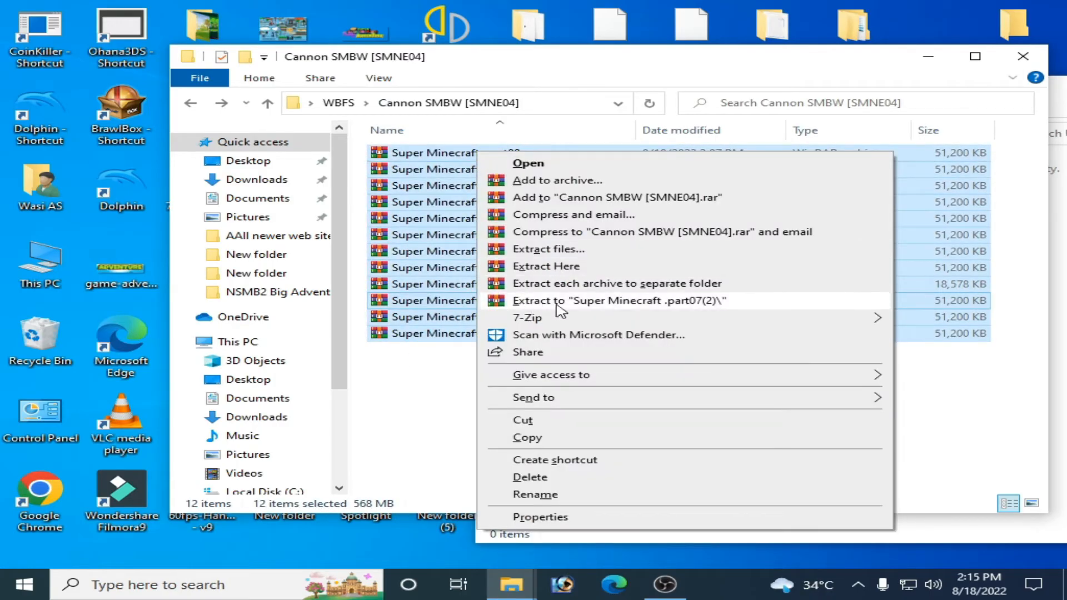
left_click(619, 301)
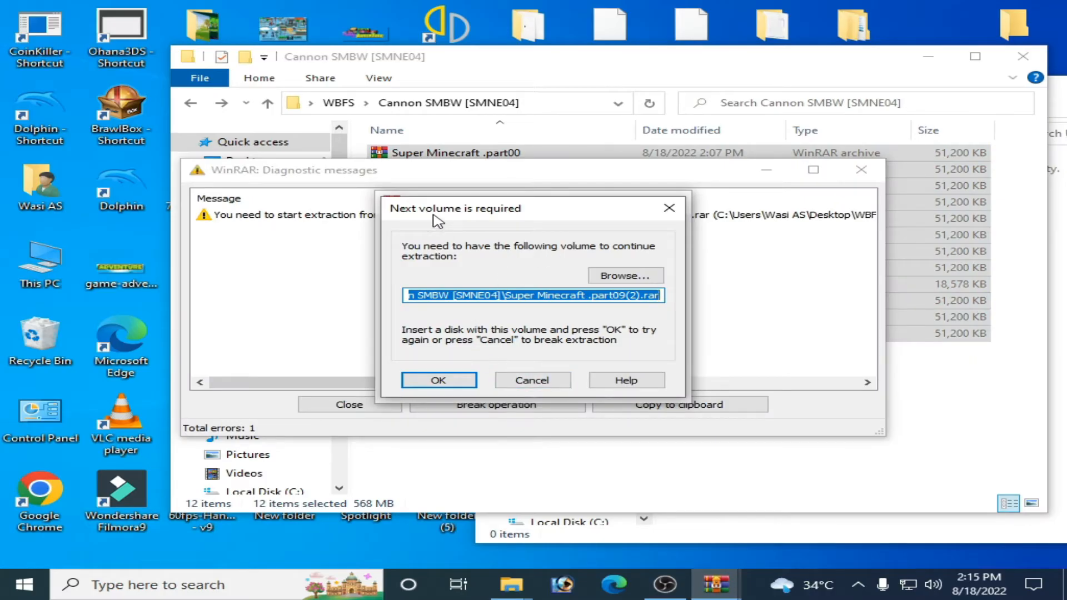
mouse_move(531, 353)
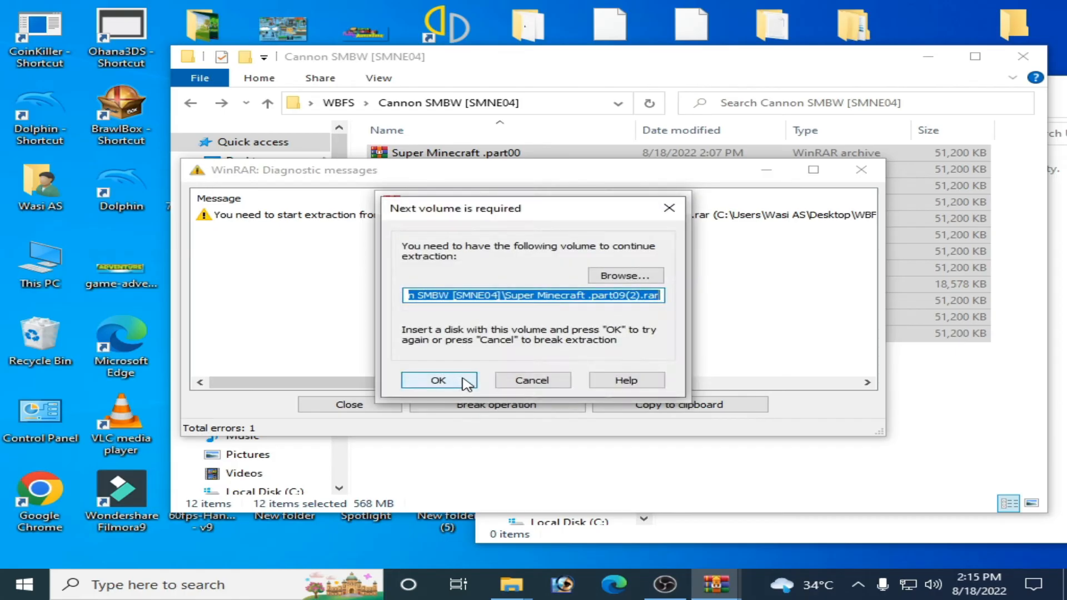
Step: Cancel the missing-volume requests and dismiss the 31-error diagnostic report
left_click(438, 380)
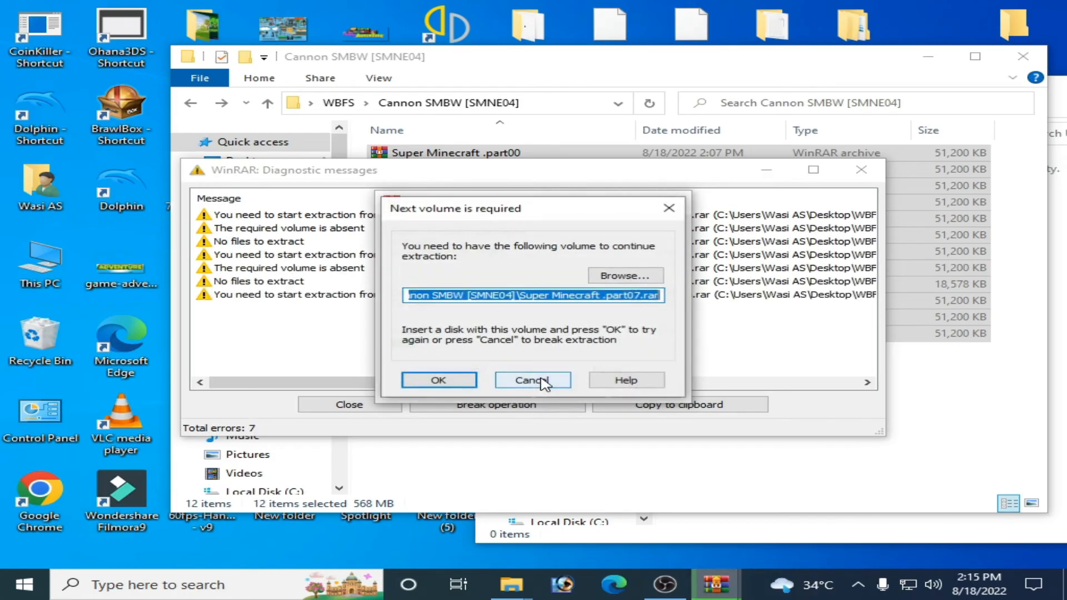
left_click(438, 380)
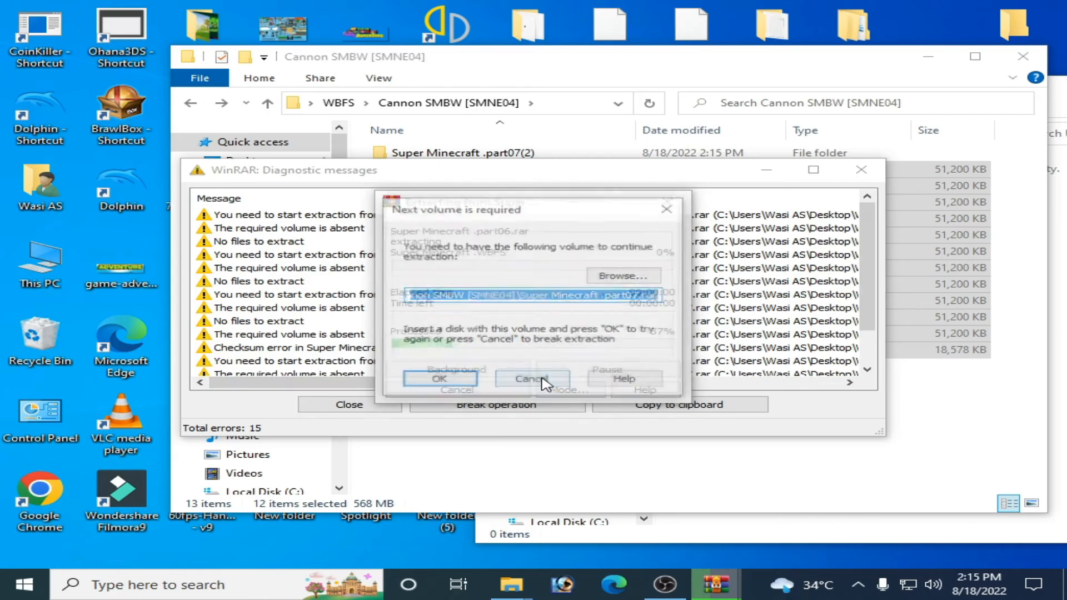
left_click(531, 377)
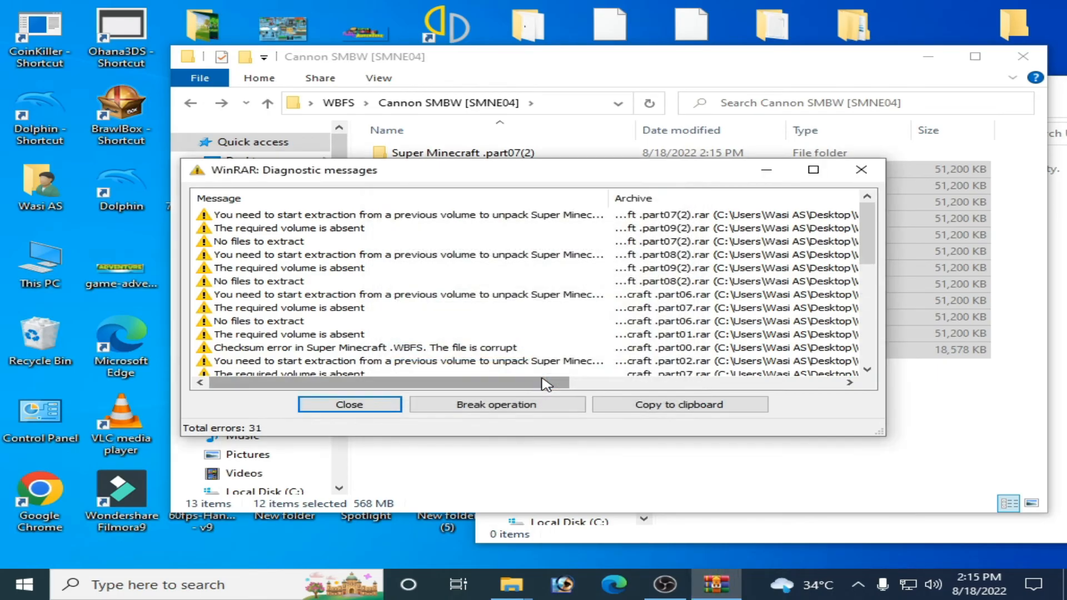
left_click(348, 404)
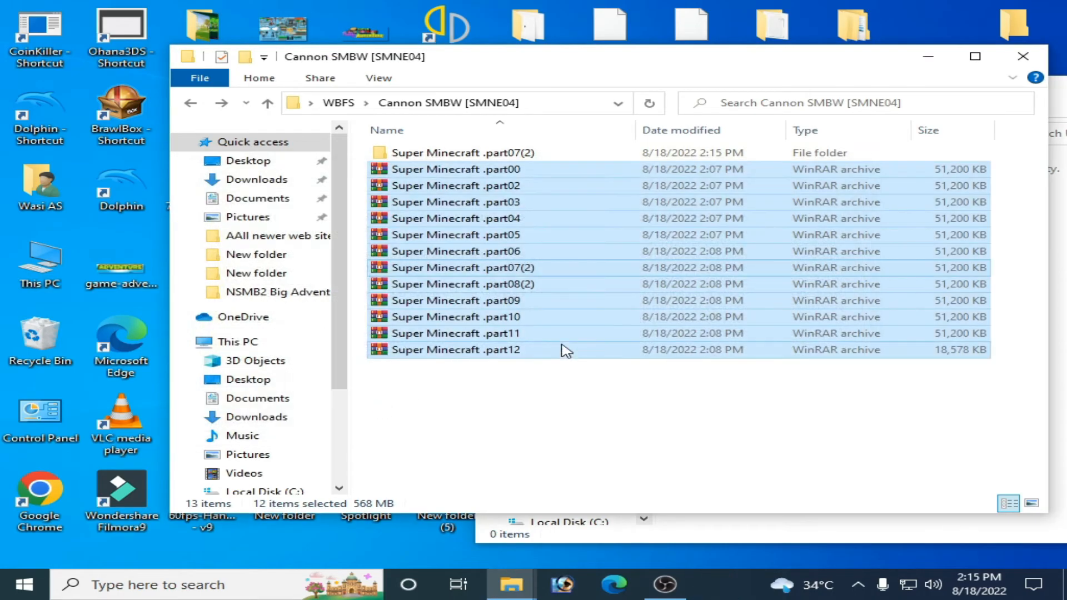
mouse_move(541, 378)
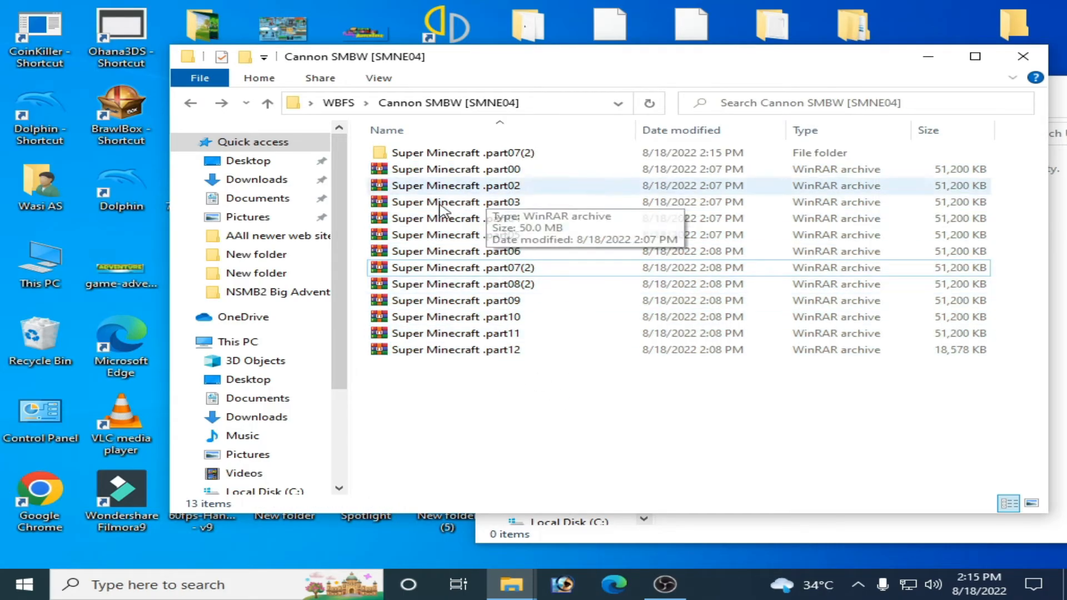
Step: Delete the leftover part07(2) folder and rename part00 to part01, part07(2) to part07, part08(2) to part08
right_click(456, 152)
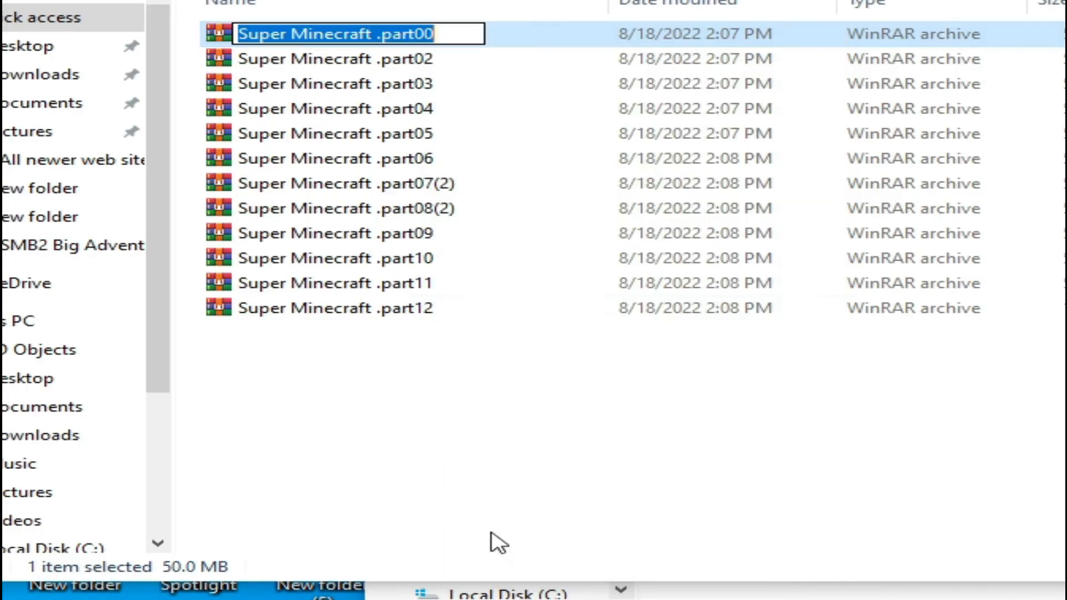
left_click(435, 34)
type("1")
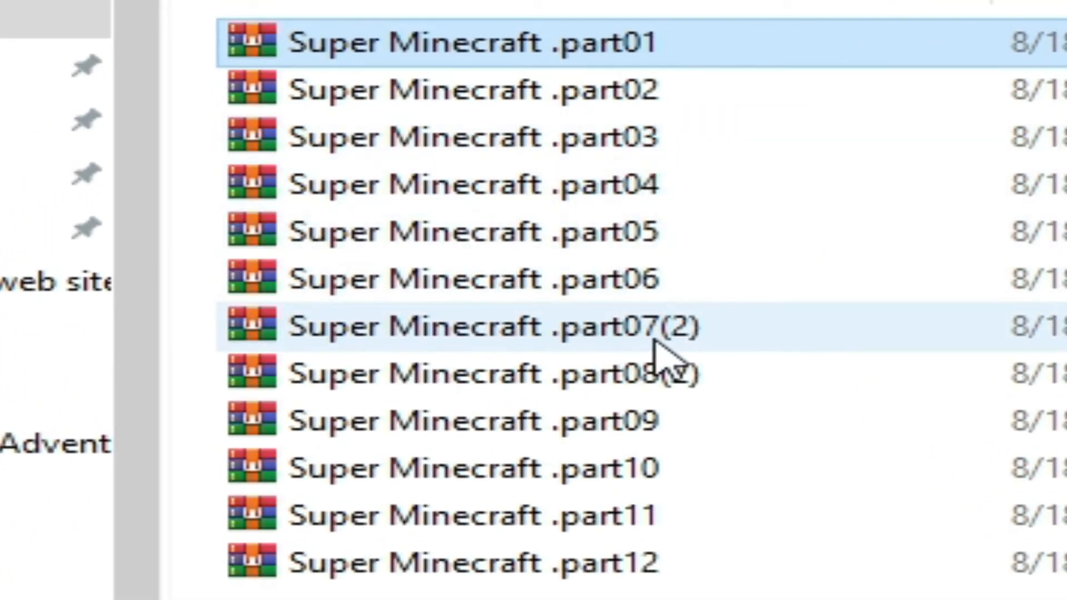
mouse_move(671, 327)
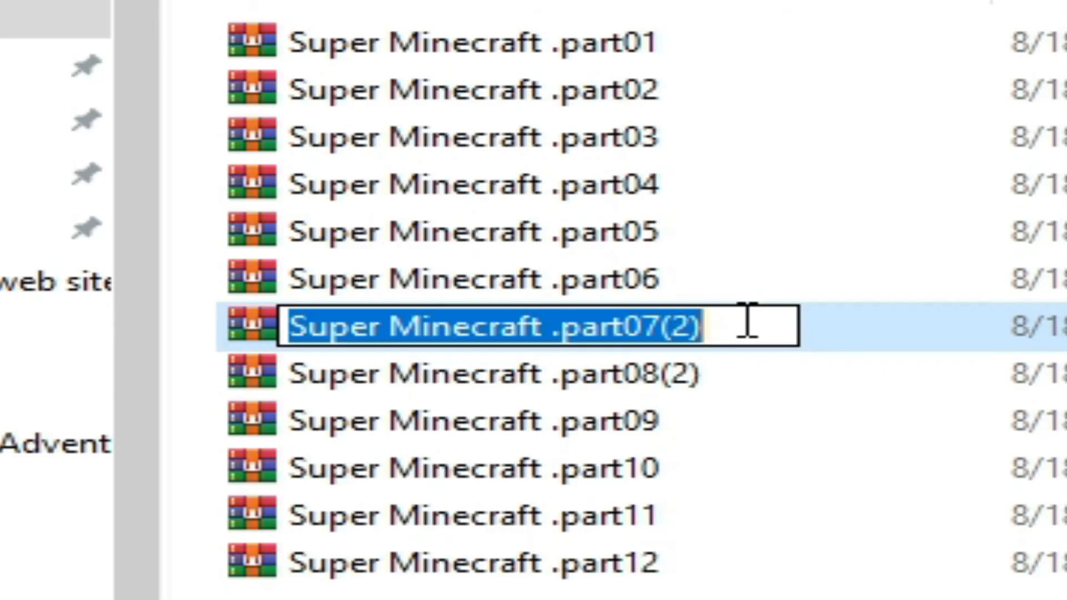
left_click(694, 326)
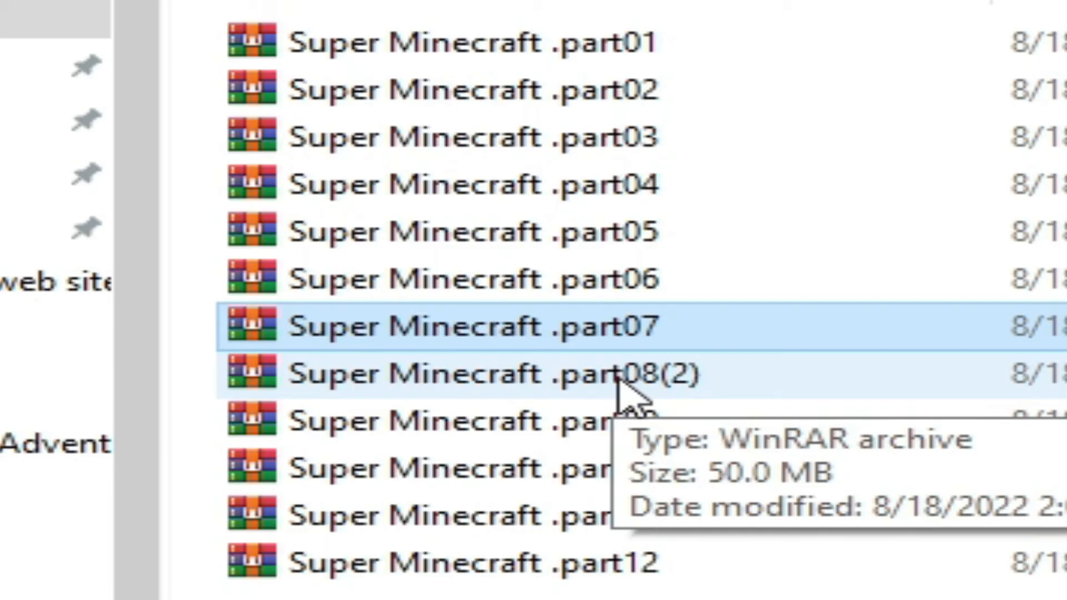
right_click(619, 374)
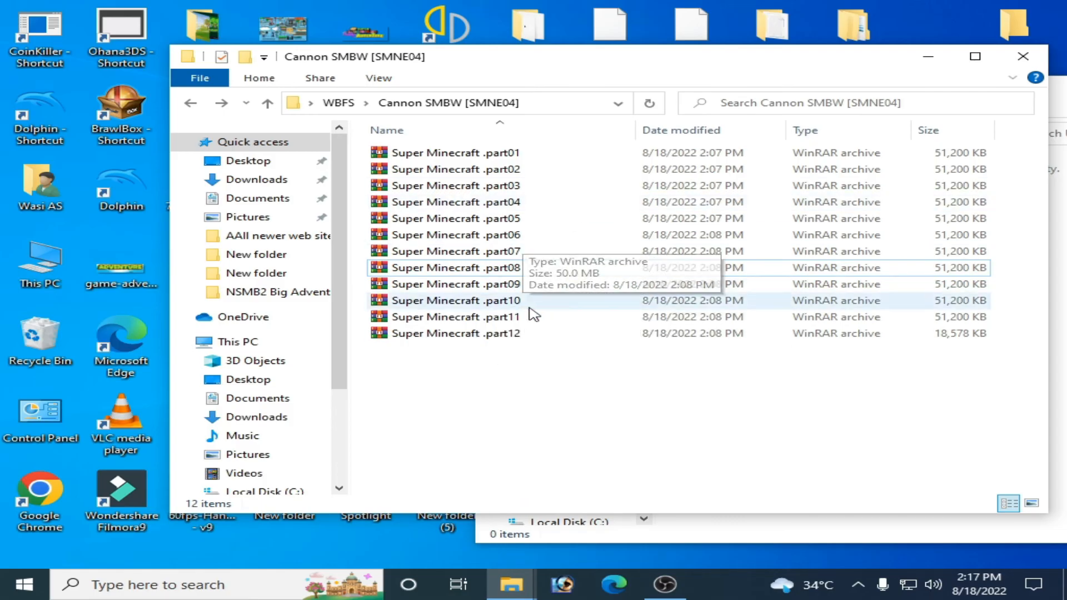
mouse_move(469, 211)
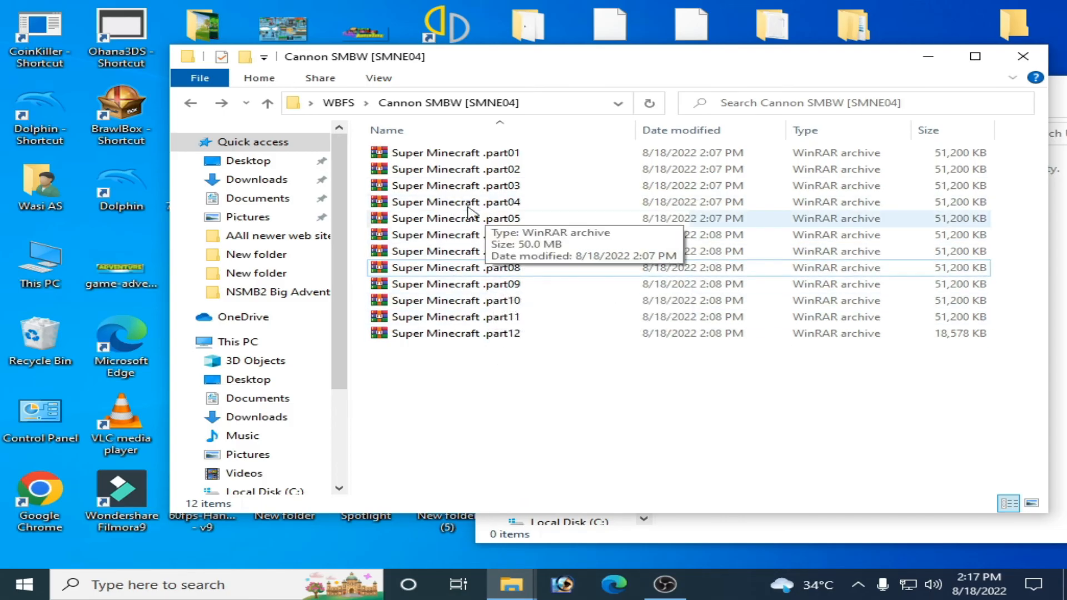
Step: Select all twelve parts, extract them to "Super Minecraft\" and open the new folder
key("ctrl+a")
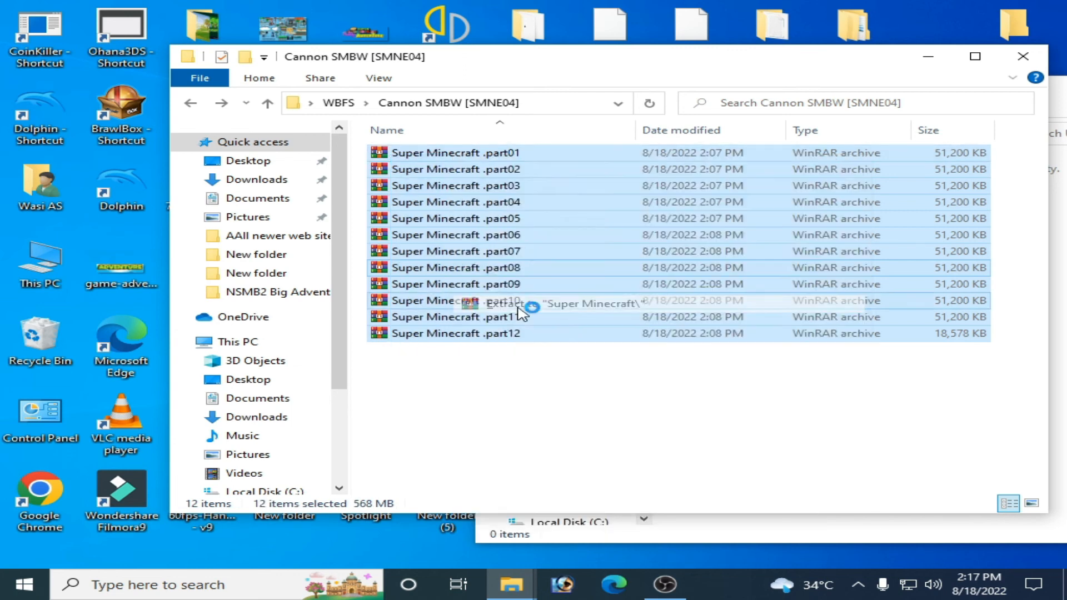
left_click(504, 304)
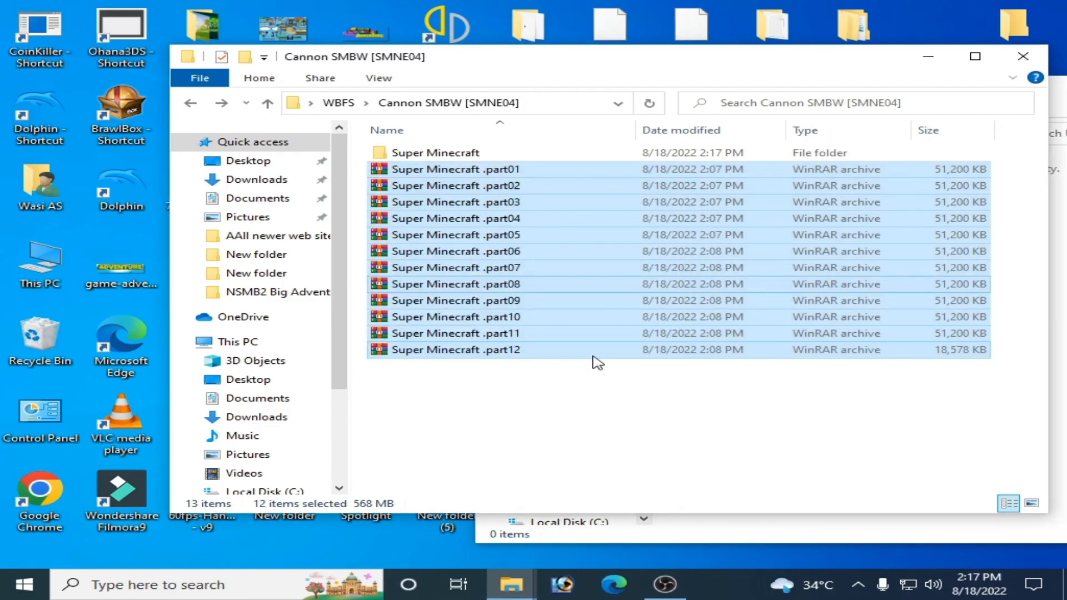
double_click(436, 152)
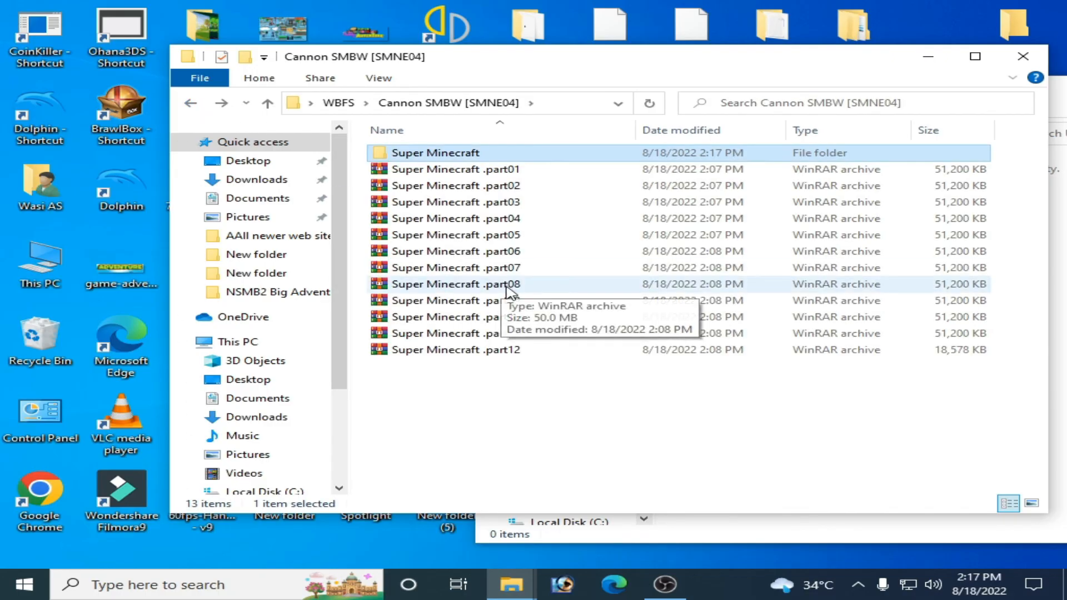
mouse_move(658, 300)
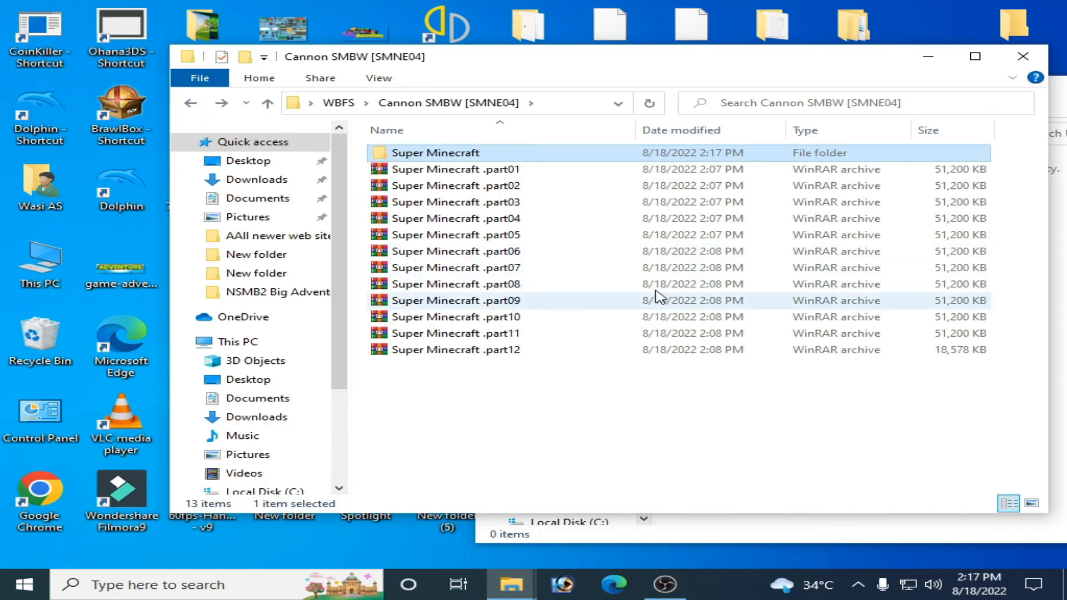
mouse_move(496, 267)
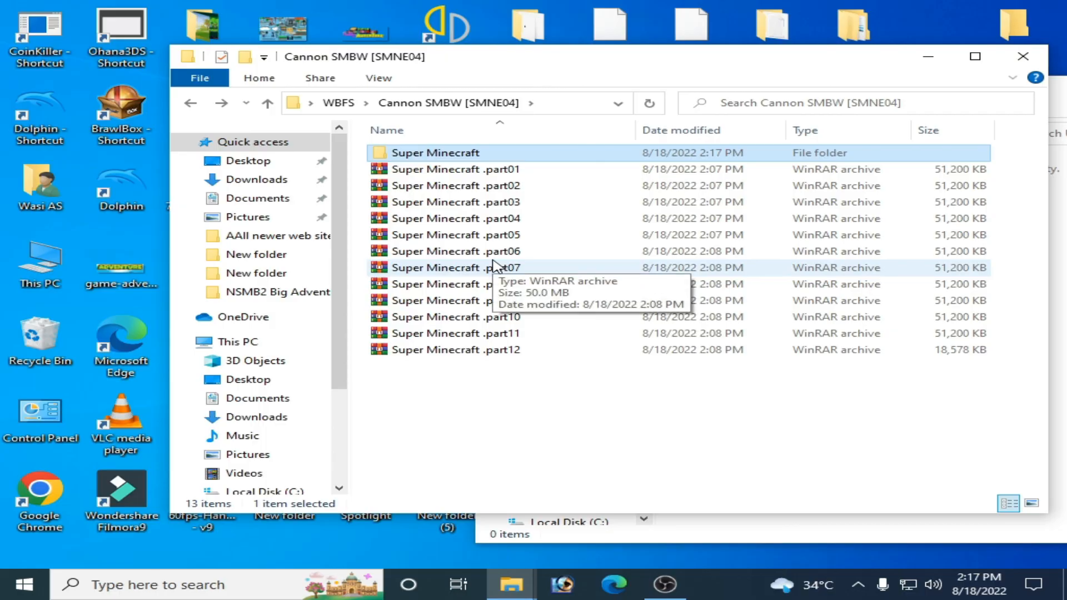